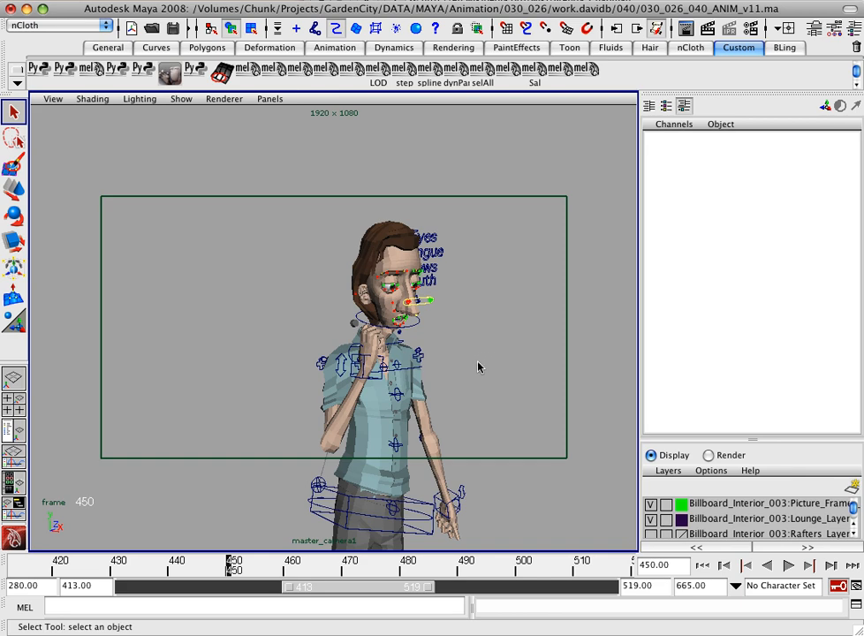
mouse_move(338, 422)
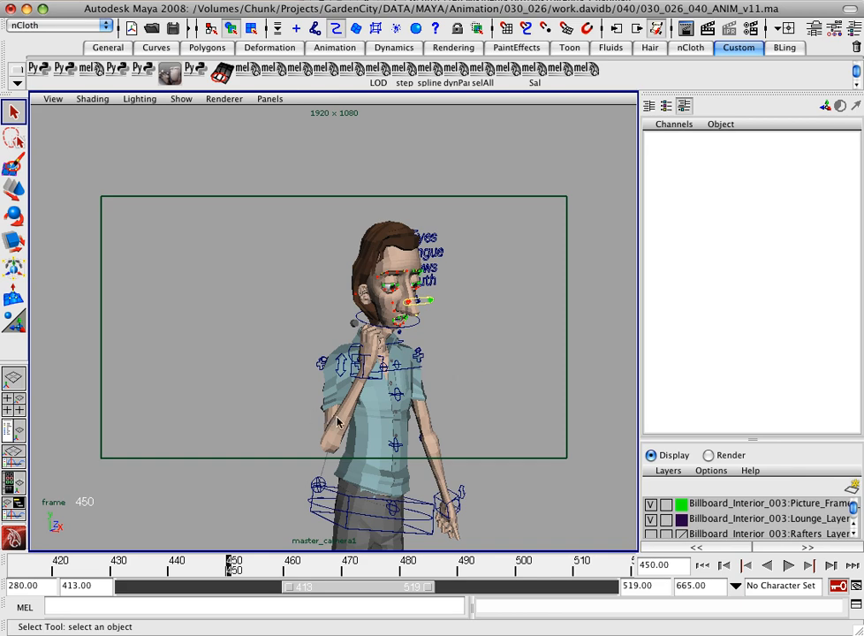
mouse_move(369, 370)
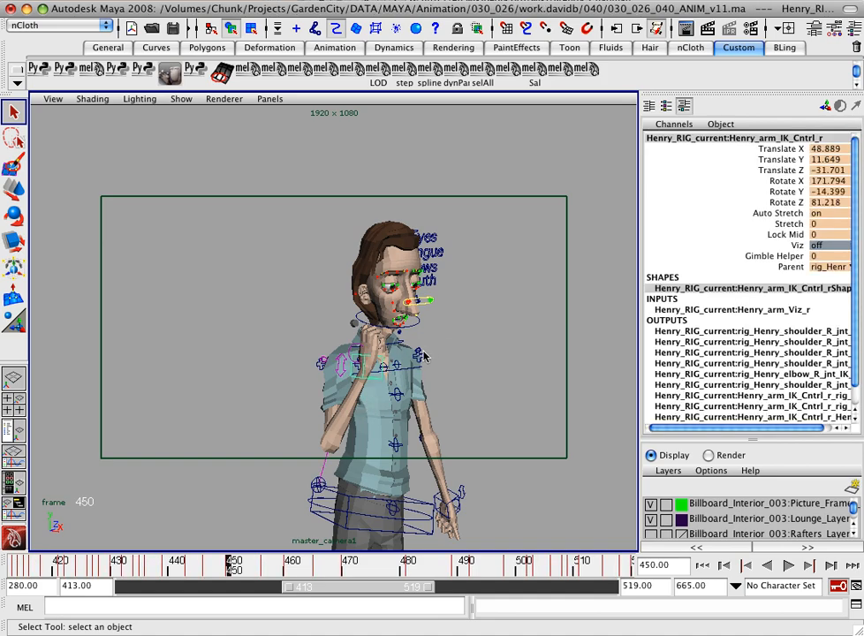
mouse_move(415, 354)
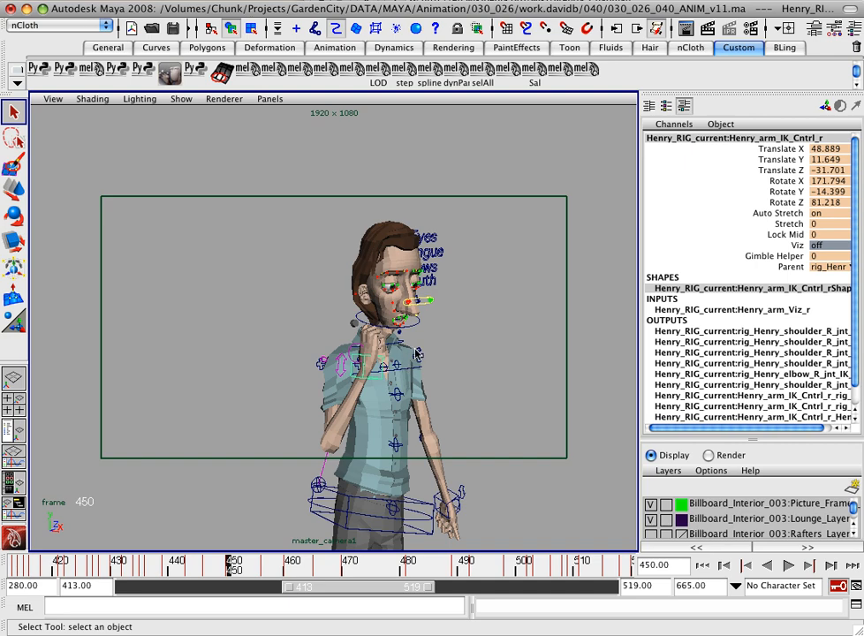
mouse_move(398, 352)
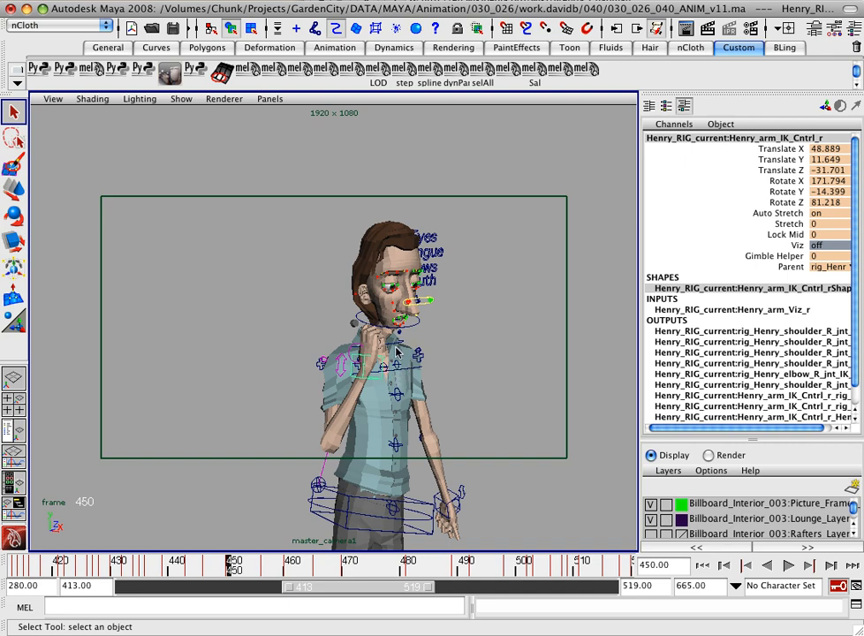
mouse_move(345, 328)
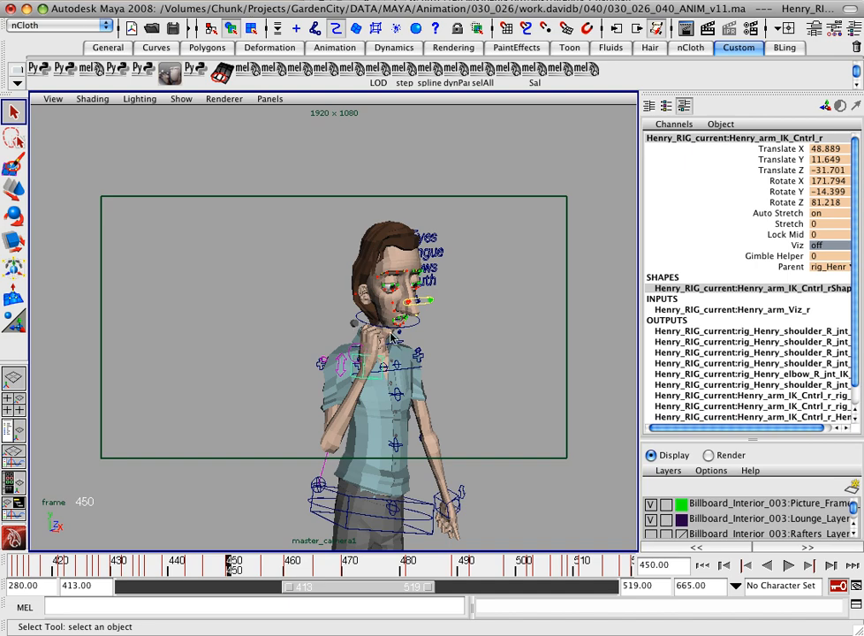
mouse_move(396, 356)
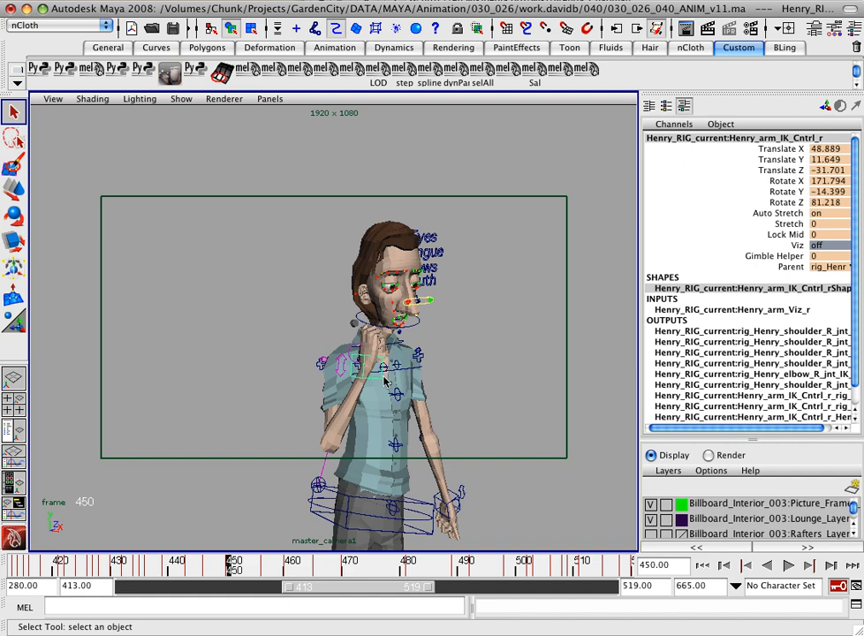
mouse_move(385, 378)
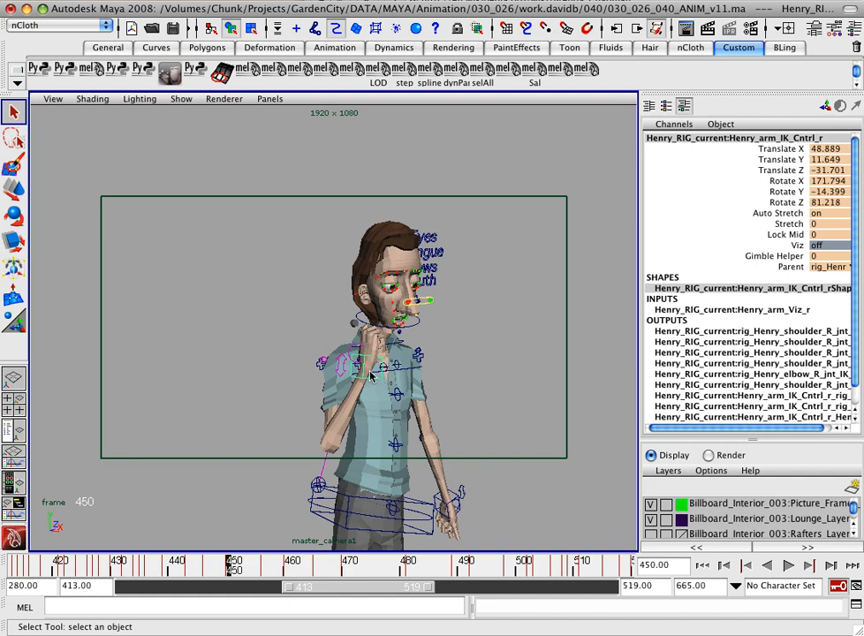
Select Henry's right arm IK control and go back to frame 442
left_click(389, 375)
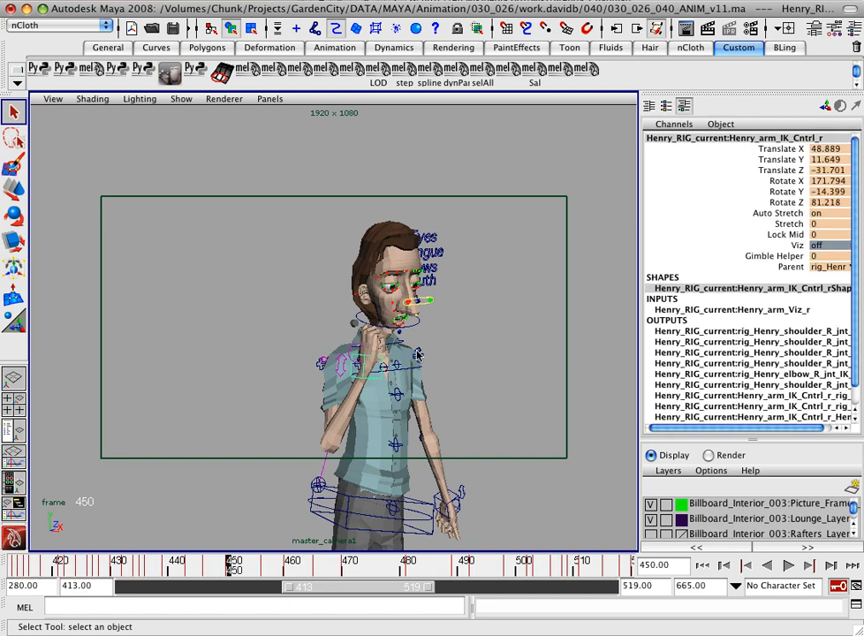
left_click(188, 561)
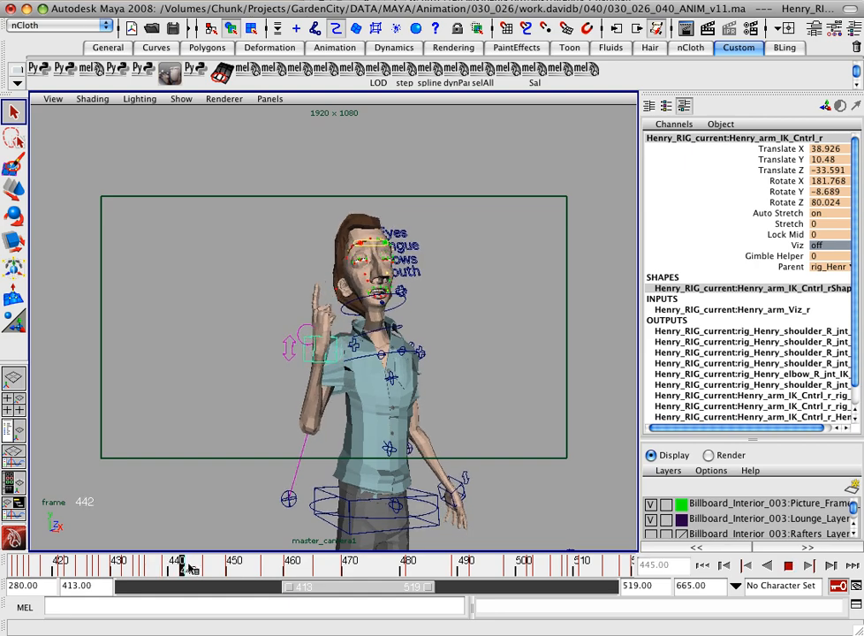
Scrub forward to frame 484, where the right arm's rotation jumps
left_click_drag(183, 569, 250, 570)
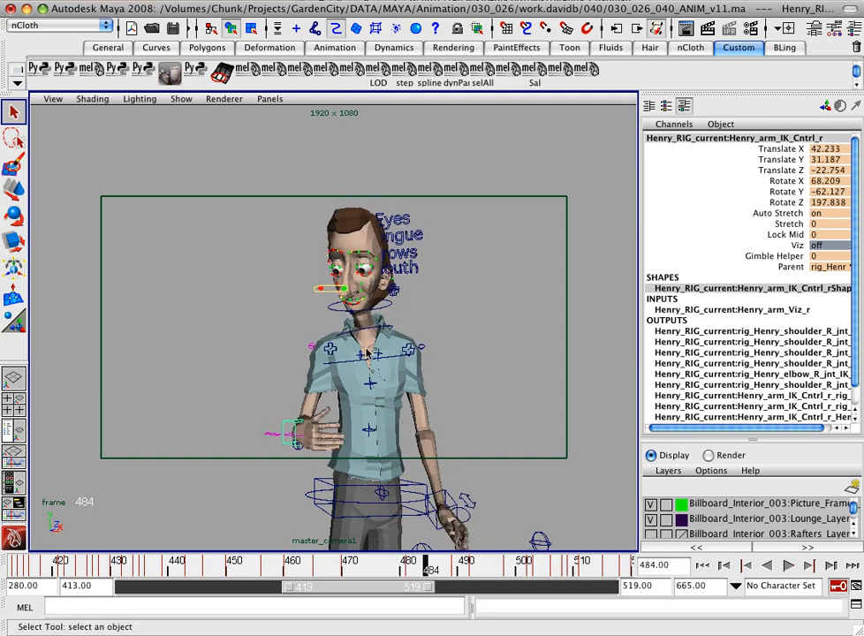
mouse_move(53, 399)
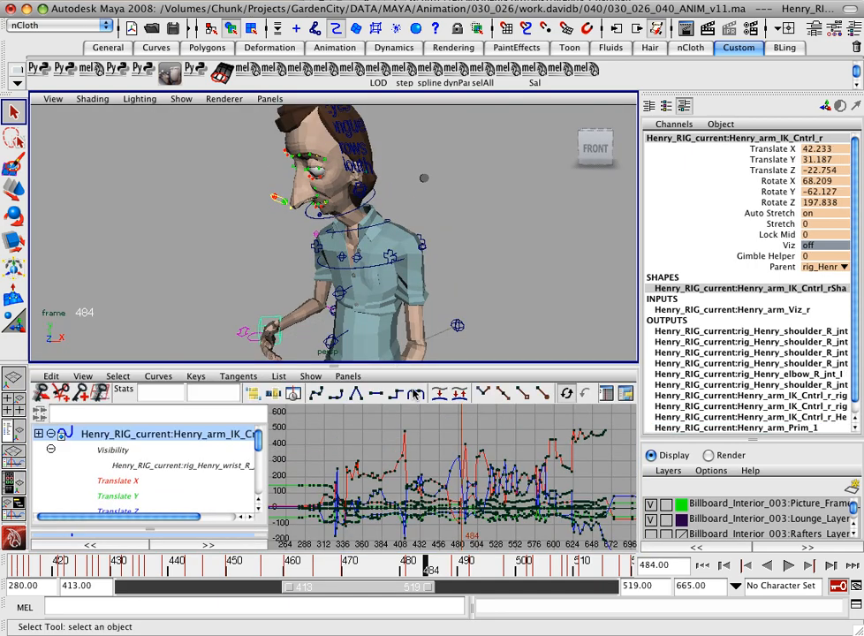
Display only the arm control's Rotate X curve in the Graph Editor
scroll("down", 3)
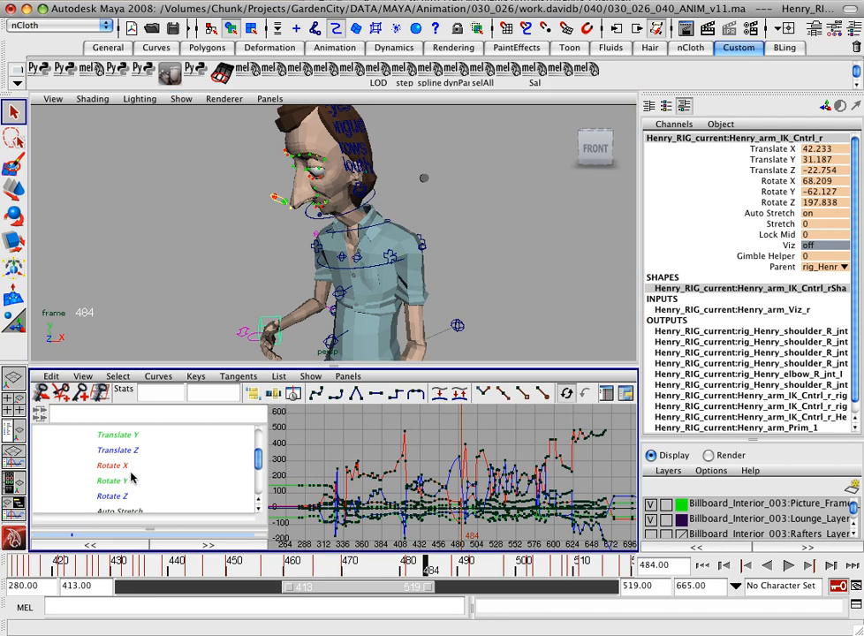
left_click(112, 466)
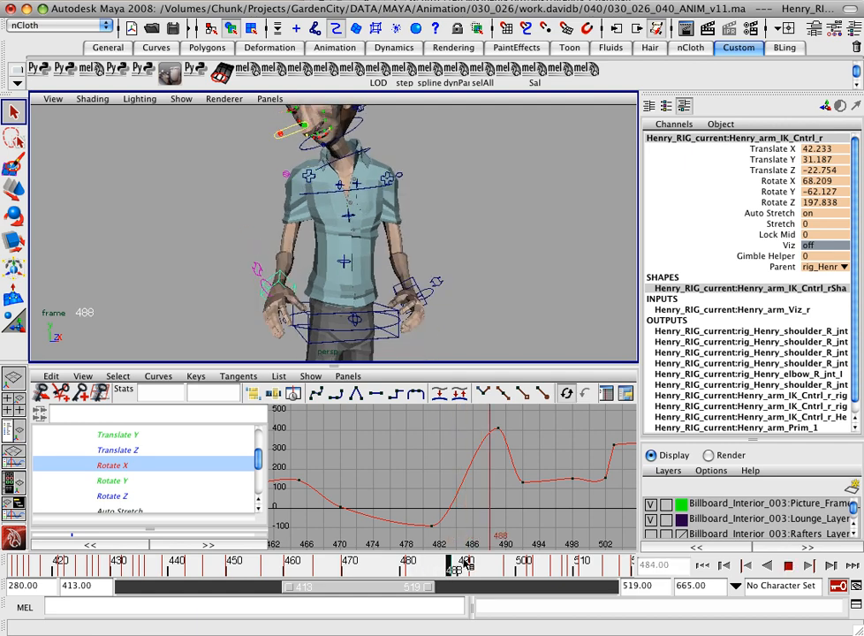
Box-select the Rotate X spike key at frame 489 (408.592)
left_click_drag(488, 565, 441, 565)
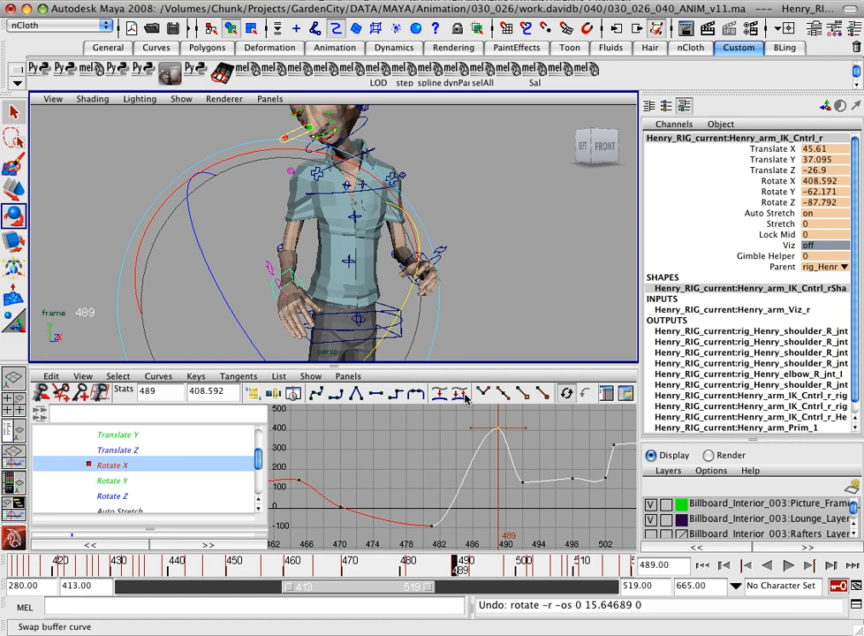
mouse_move(796, 191)
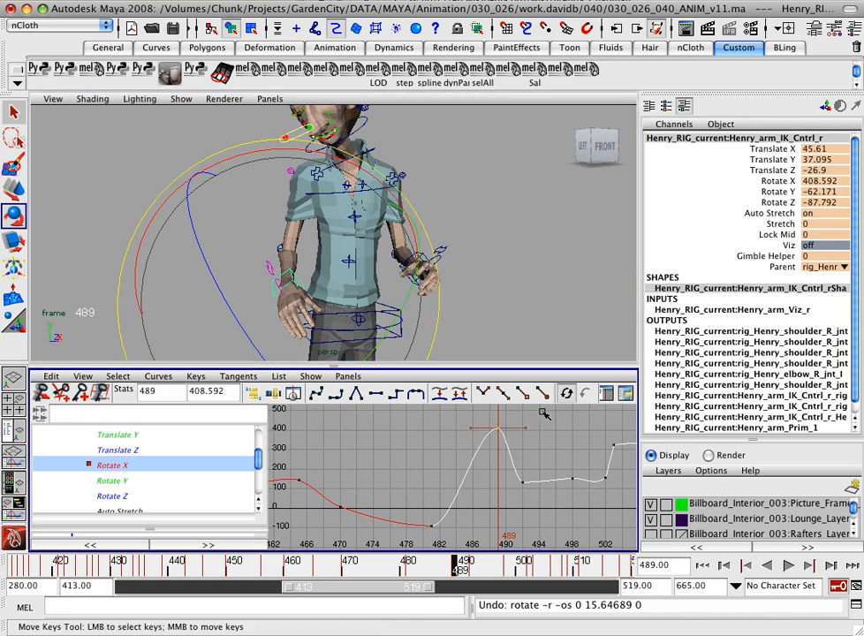
mouse_move(512, 415)
type("48.592")
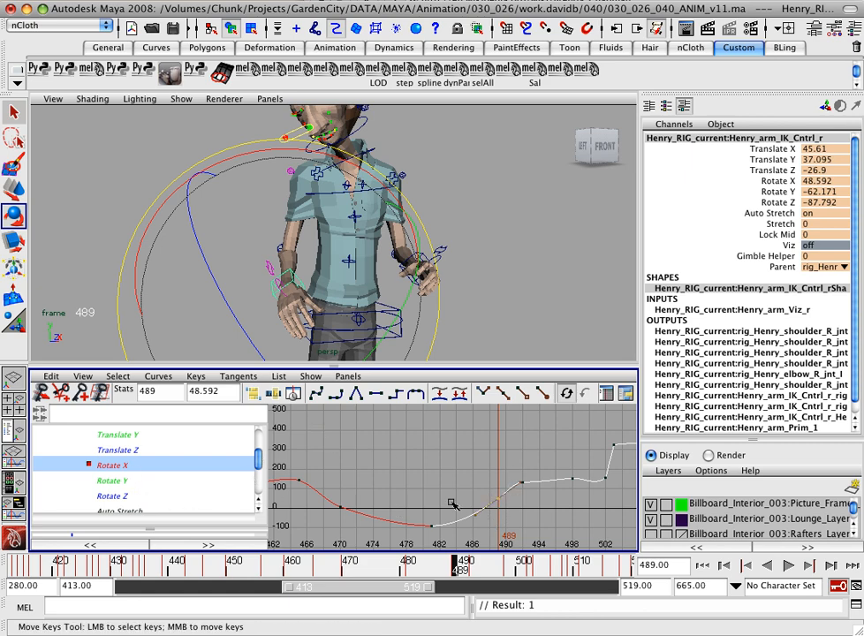
Inspect the Rotate Z and Rotate Y curves; Rotate Y key at 489 reads -62.171
left_click(112, 496)
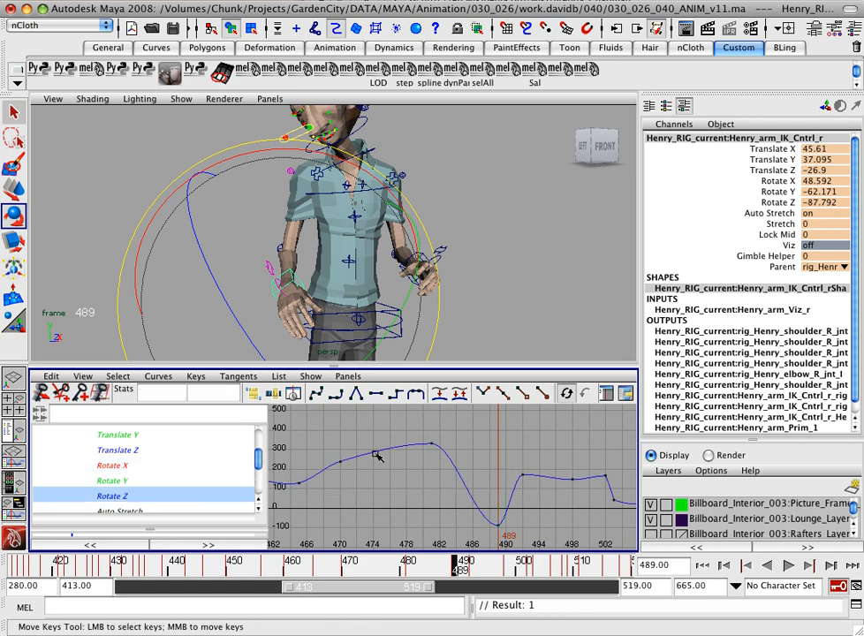
left_click(112, 479)
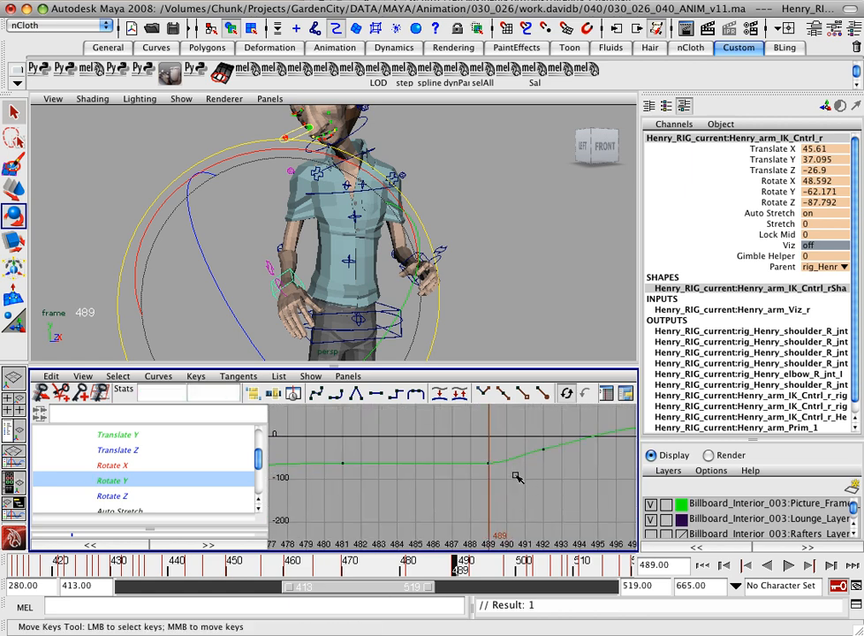
left_click(112, 480)
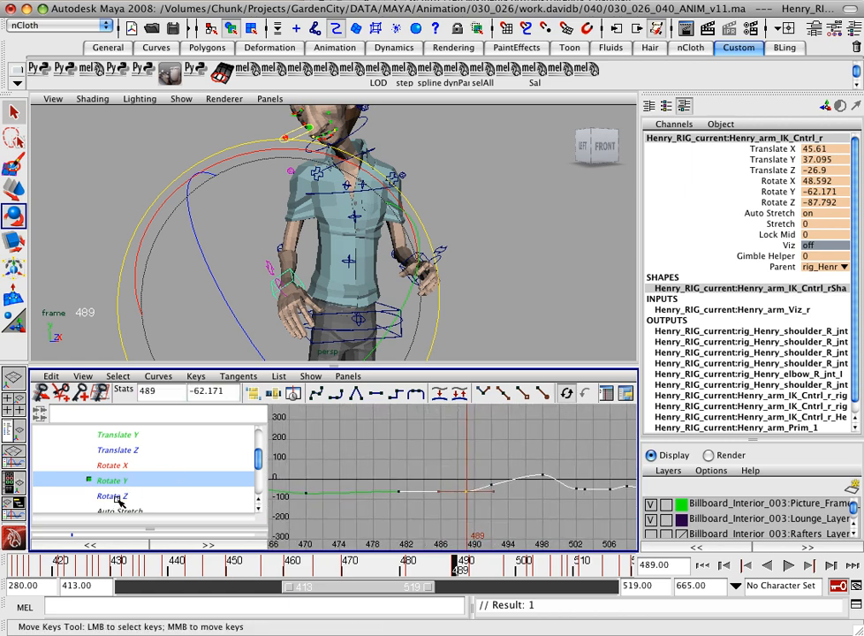
Show the Rotate Z curve, whose frame-489 key dips to -87.792
left_click(113, 496)
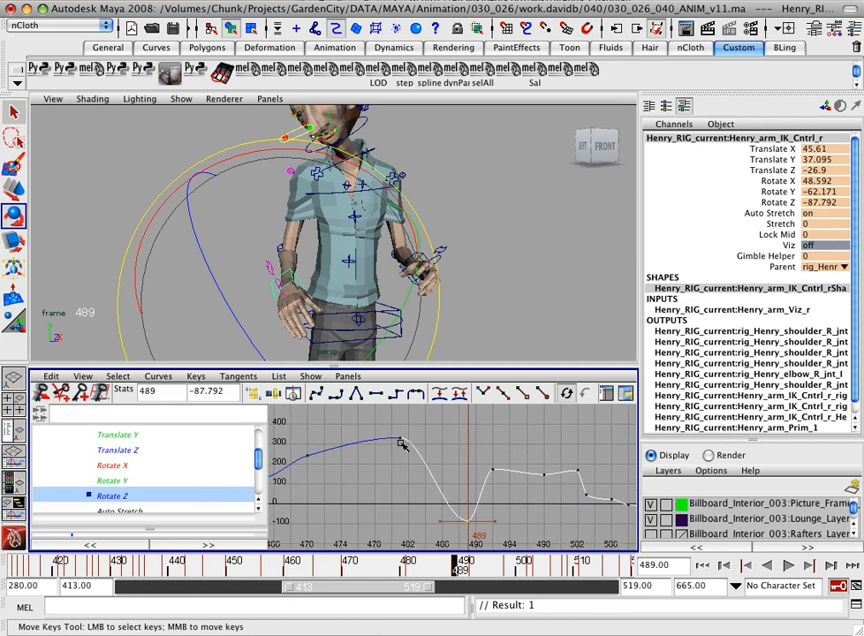
mouse_move(335, 410)
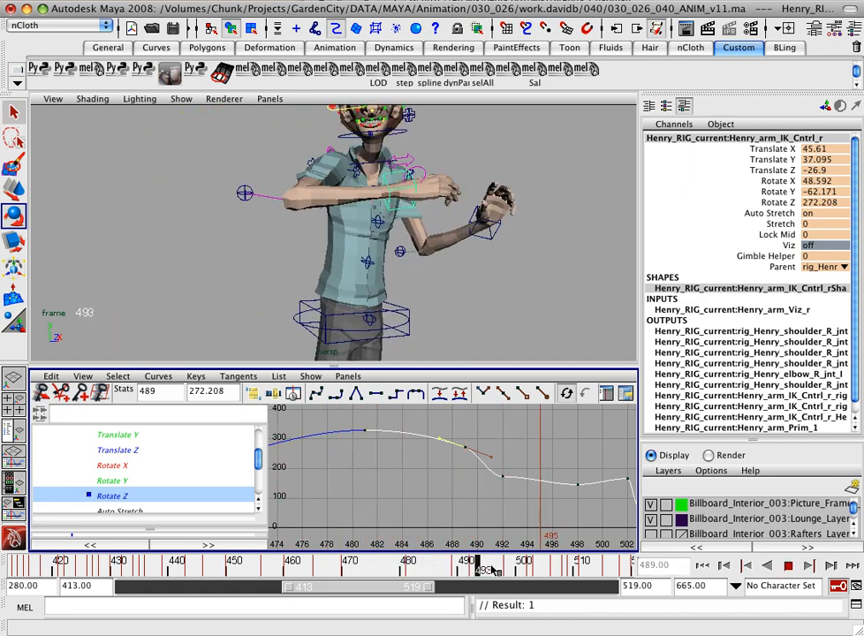
Scrub around frames 484–495 to check the arm no longer flips
left_click_drag(478, 559, 424, 559)
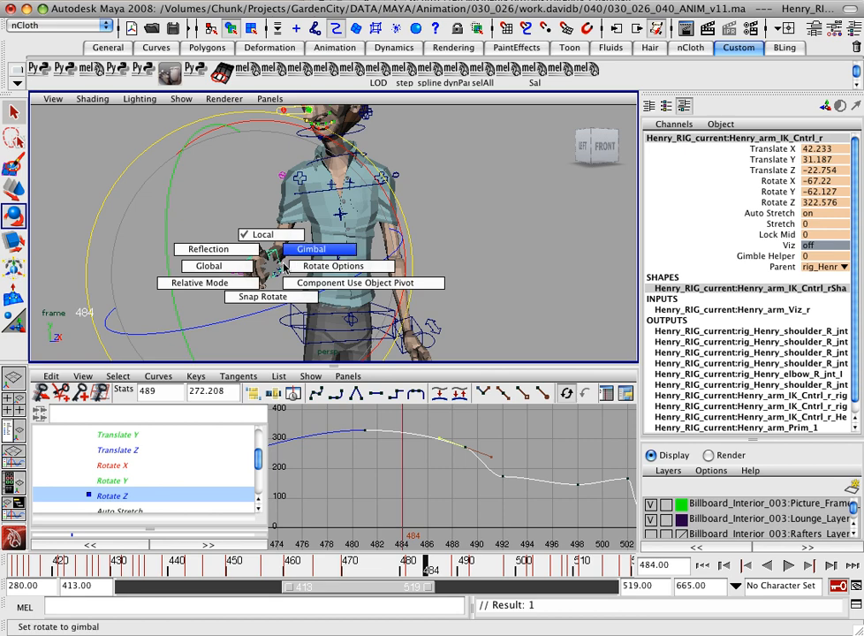
Switch rotation axes to Gimbal
left_click(321, 249)
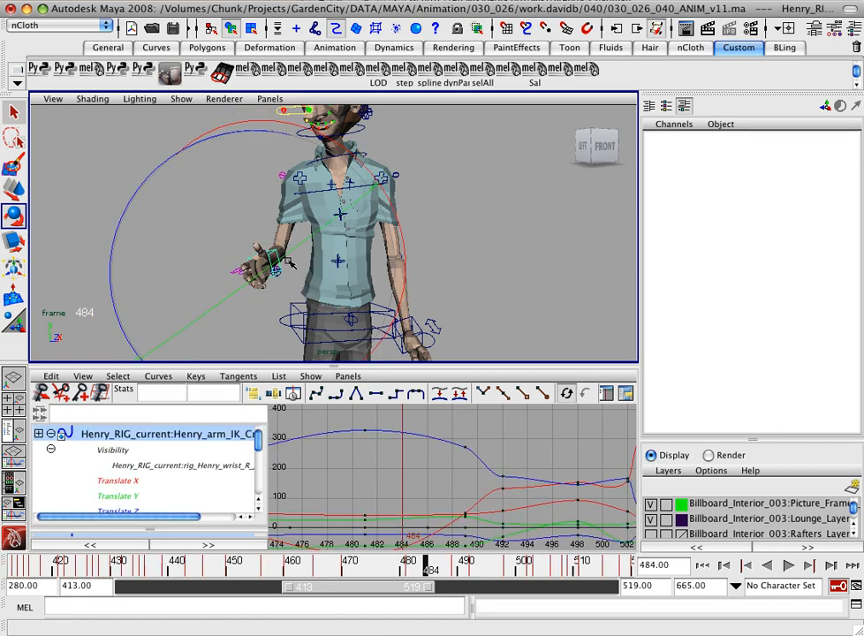